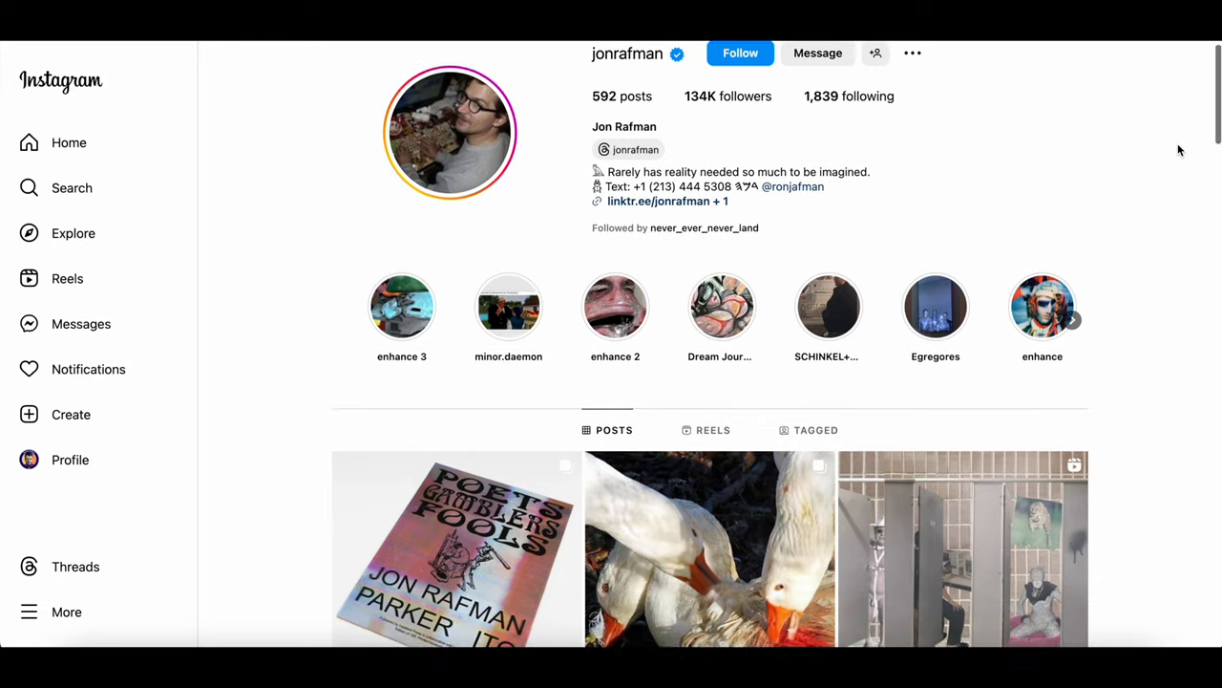
- Send ChatGPT the request 'I want to create a landscape pho...' for a man in a dim corridor
{"action": "scroll", "scroll_direction": "down", "scroll_amount": 3}
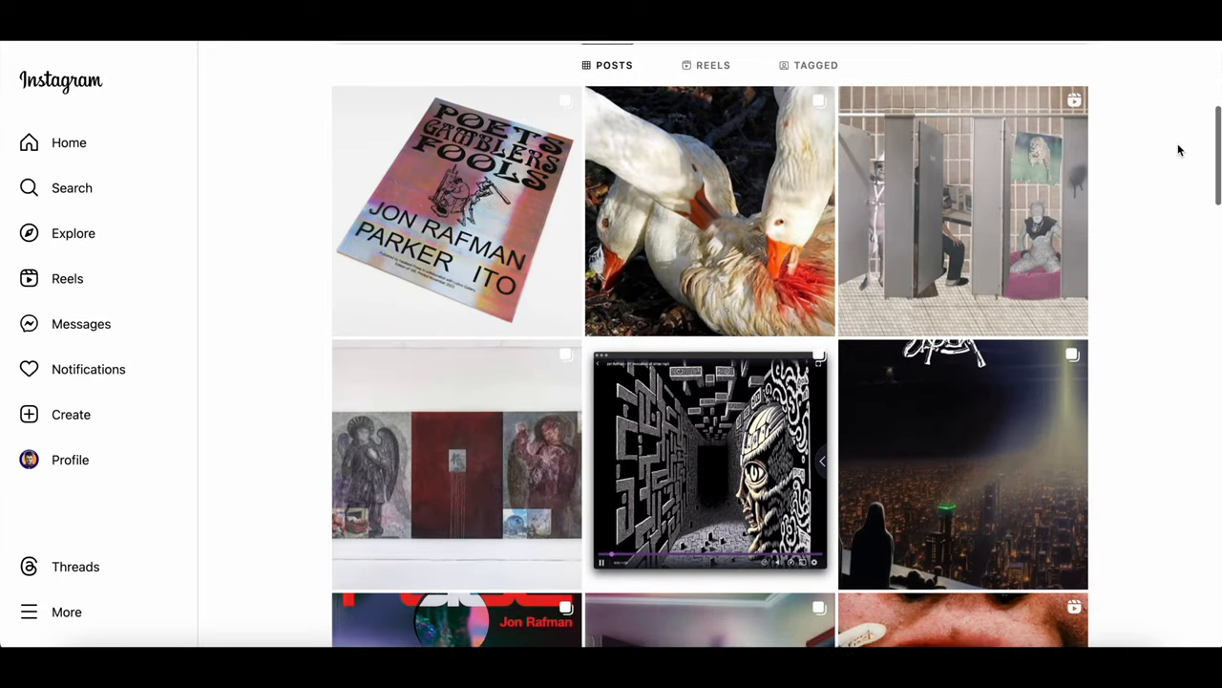
{"action": "scroll", "scroll_direction": "down", "scroll_amount": 3}
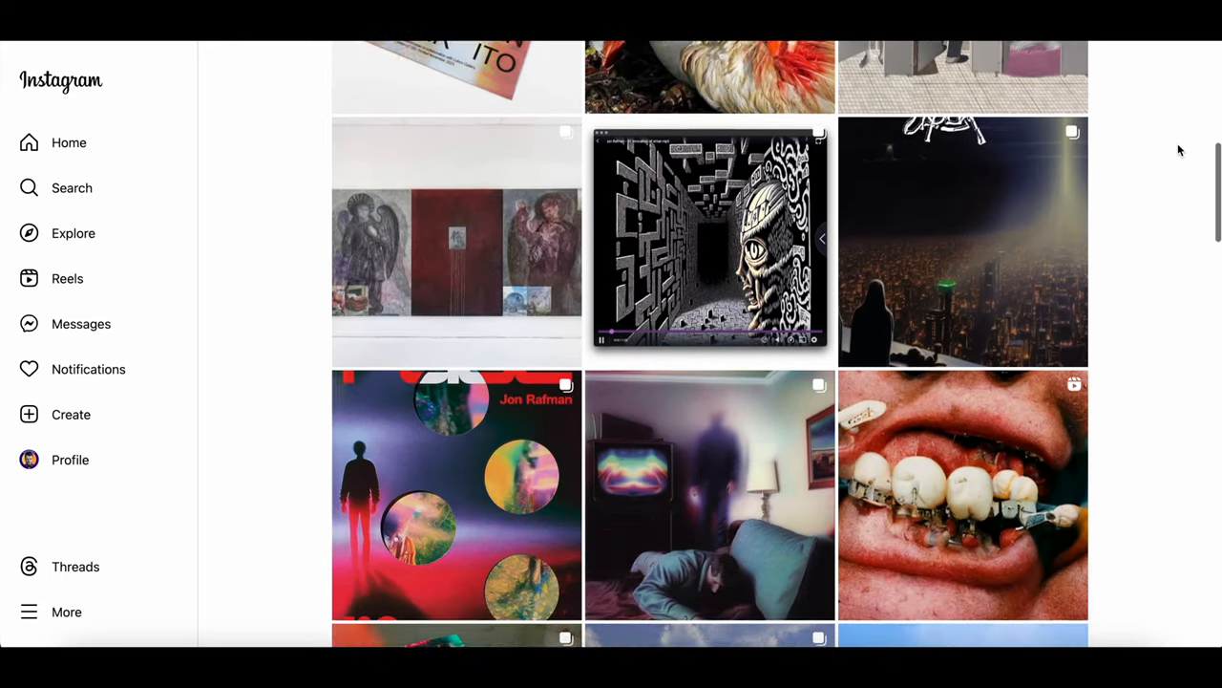
{"action": "scroll", "scroll_direction": "down", "scroll_amount": 3}
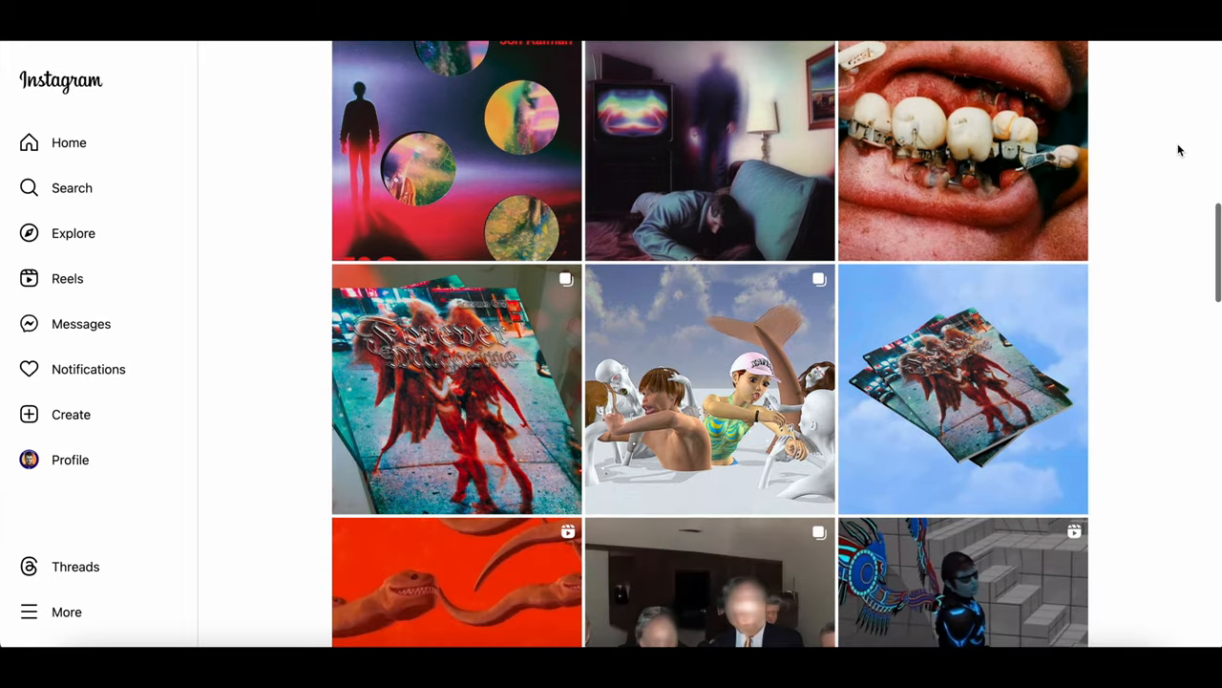
{"action": "left_click", "coordinate": [963, 151]}
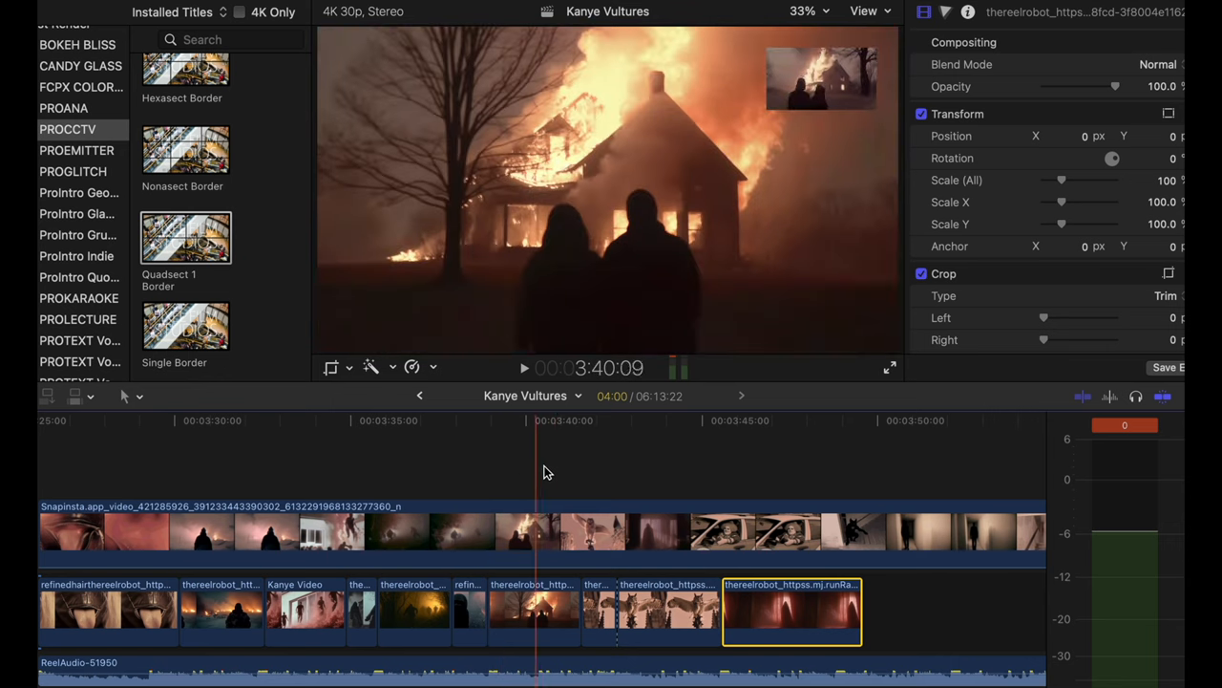
{"action": "left_click", "coordinate": [703, 420]}
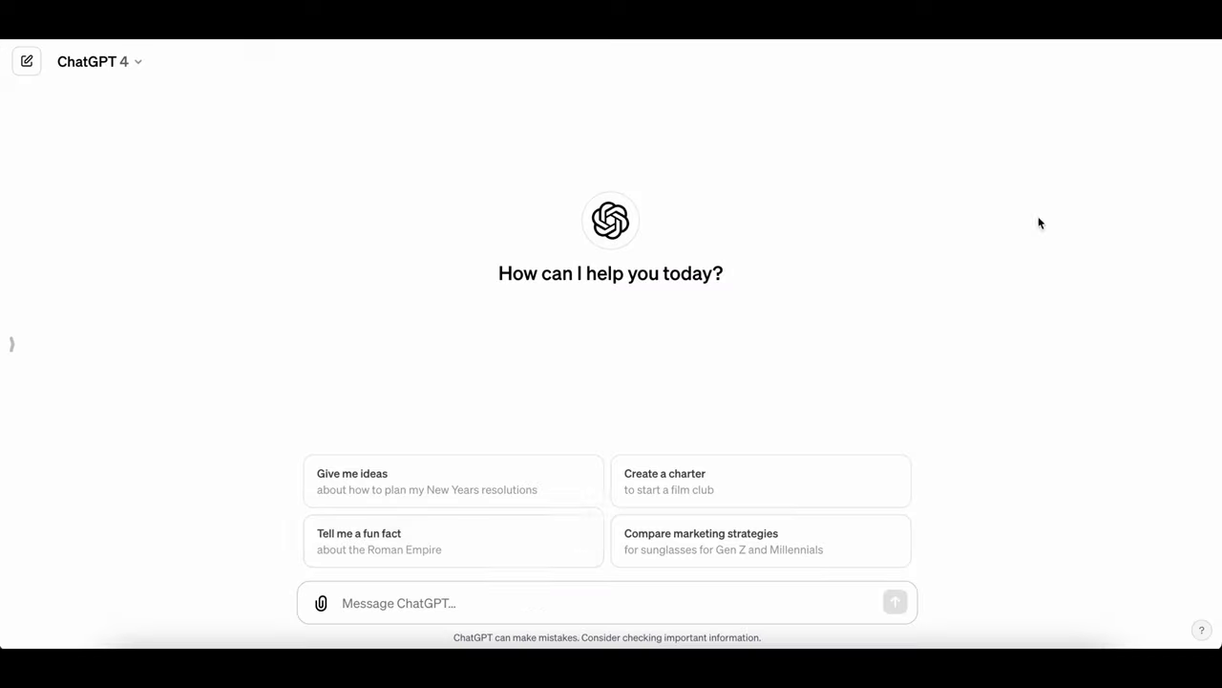
{"action": "type", "text": "I want to create a landscape photo. A man in a dimly lit corridor, lots of shadows and hi"}
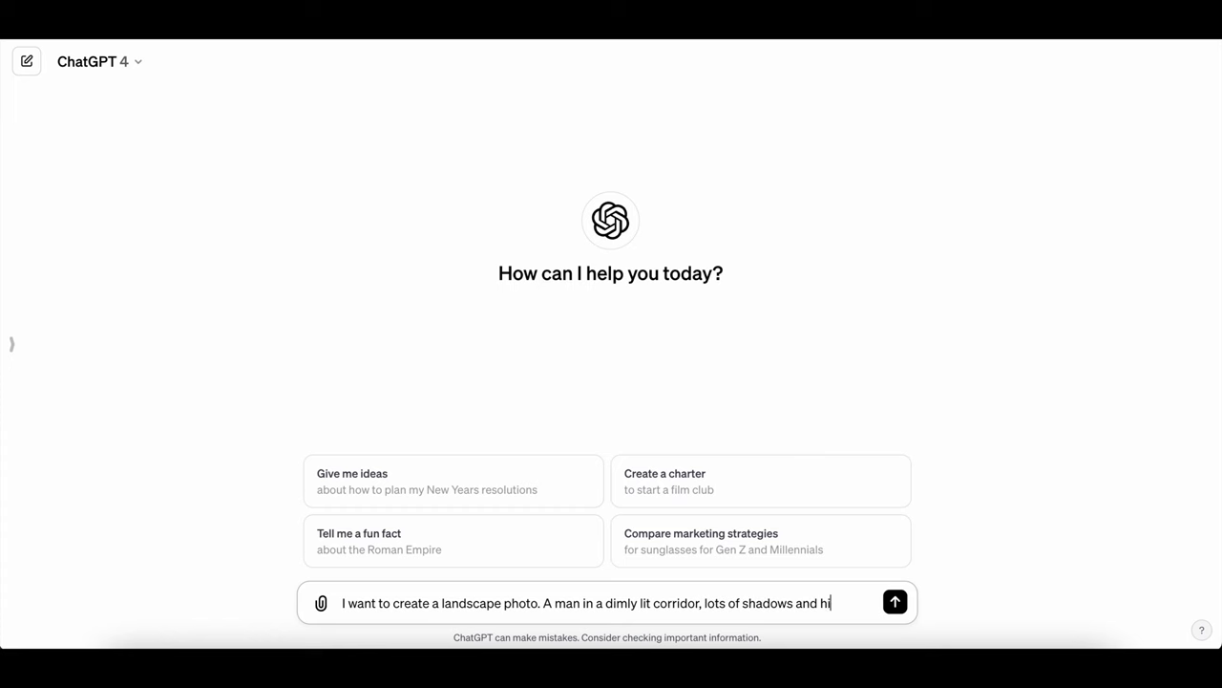
{"action": "left_click", "coordinate": [894, 602]}
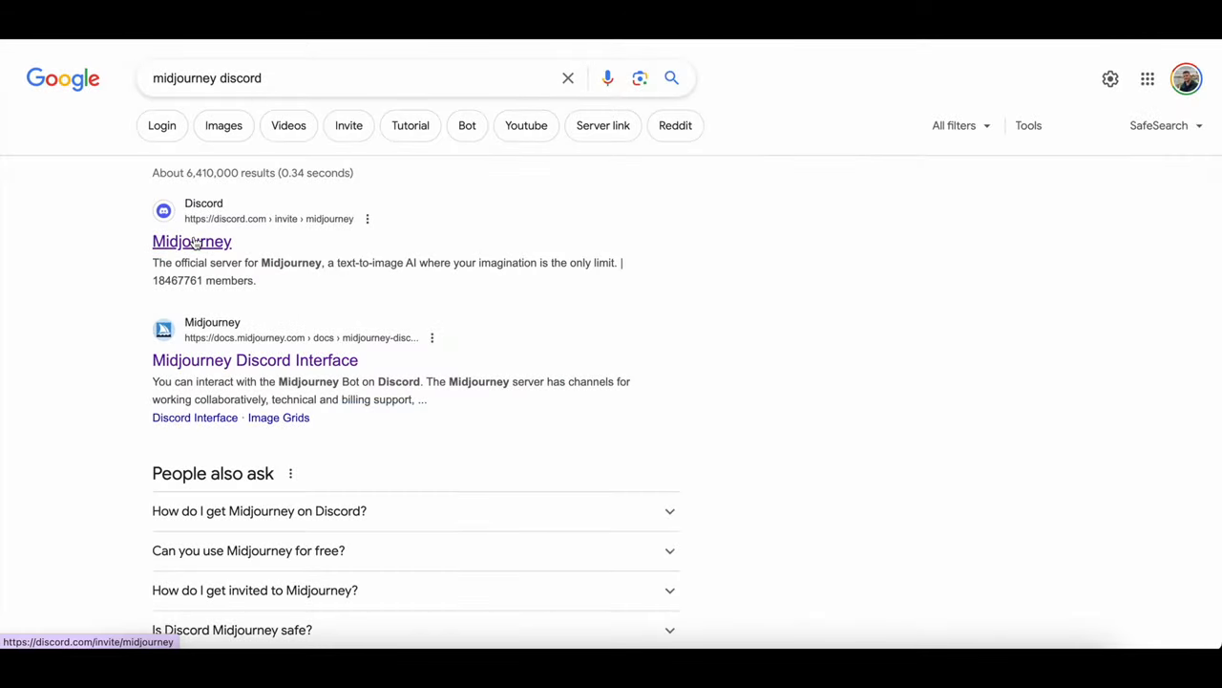
- Follow the first Midjourney Discord invite link from the Google results
{"action": "left_click", "coordinate": [191, 241]}
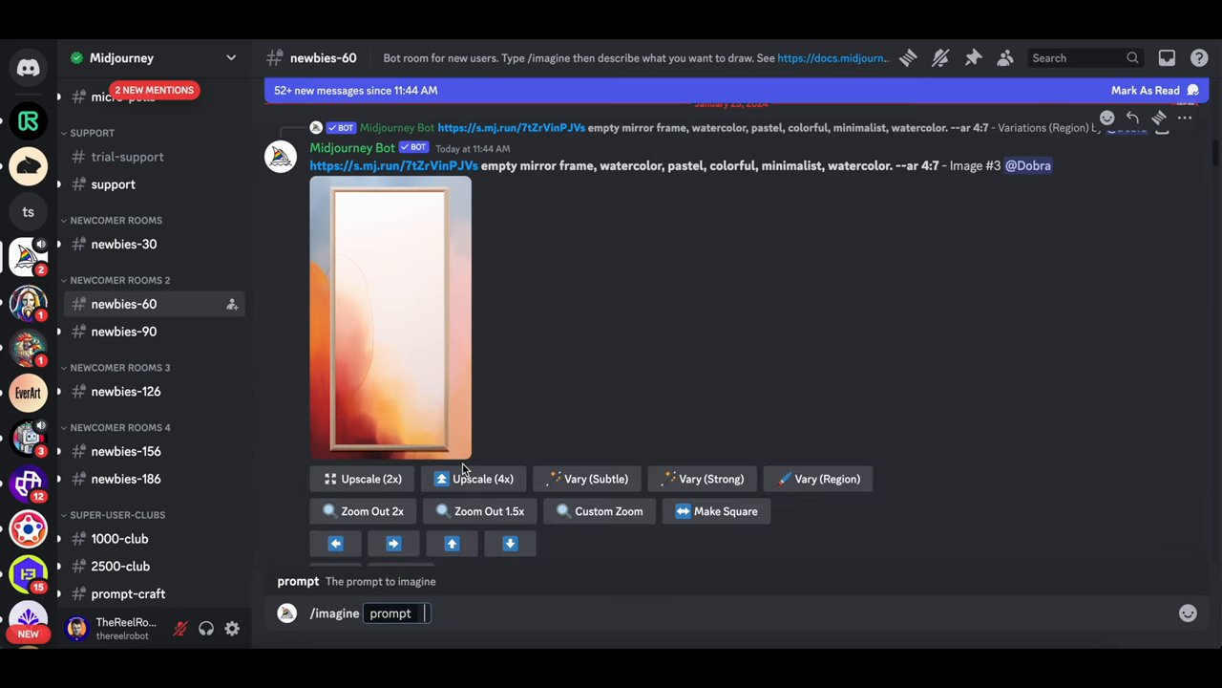
- Enter the /imagine prompt beginning 'silhouette of a per...' in the newbies channel
{"action": "type", "text": "silhouette of a per"}
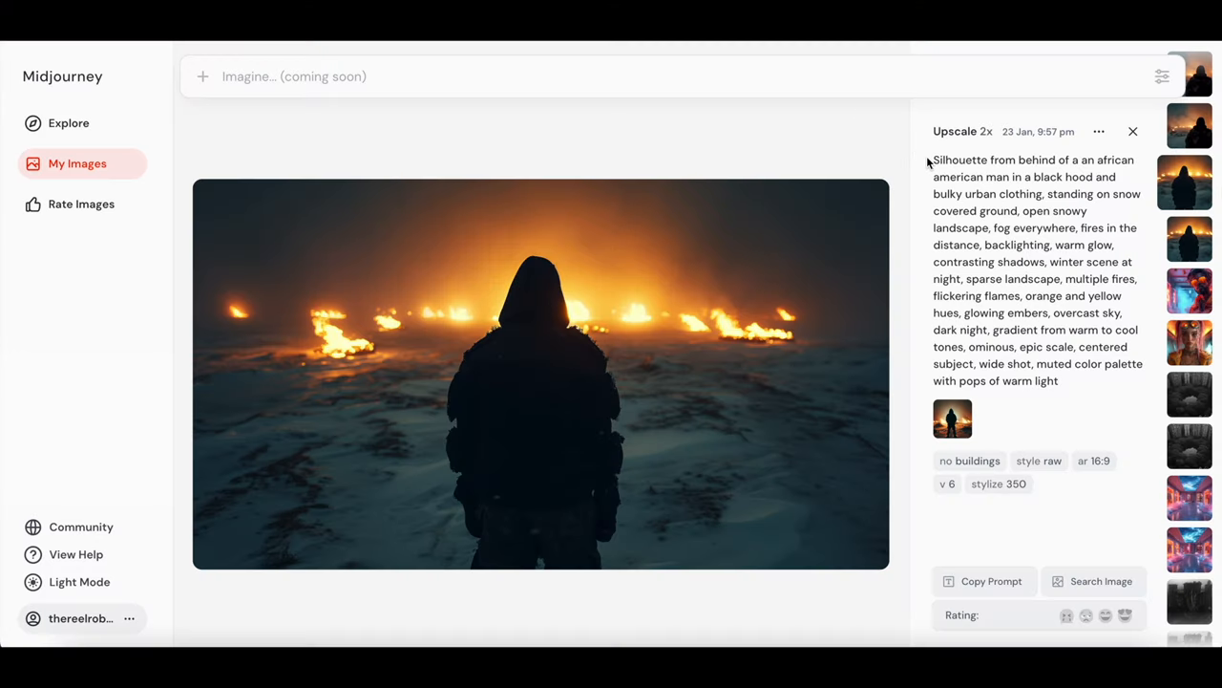
{"action": "left_click_drag", "start_coordinate": [932, 160], "coordinate": [1058, 161]}
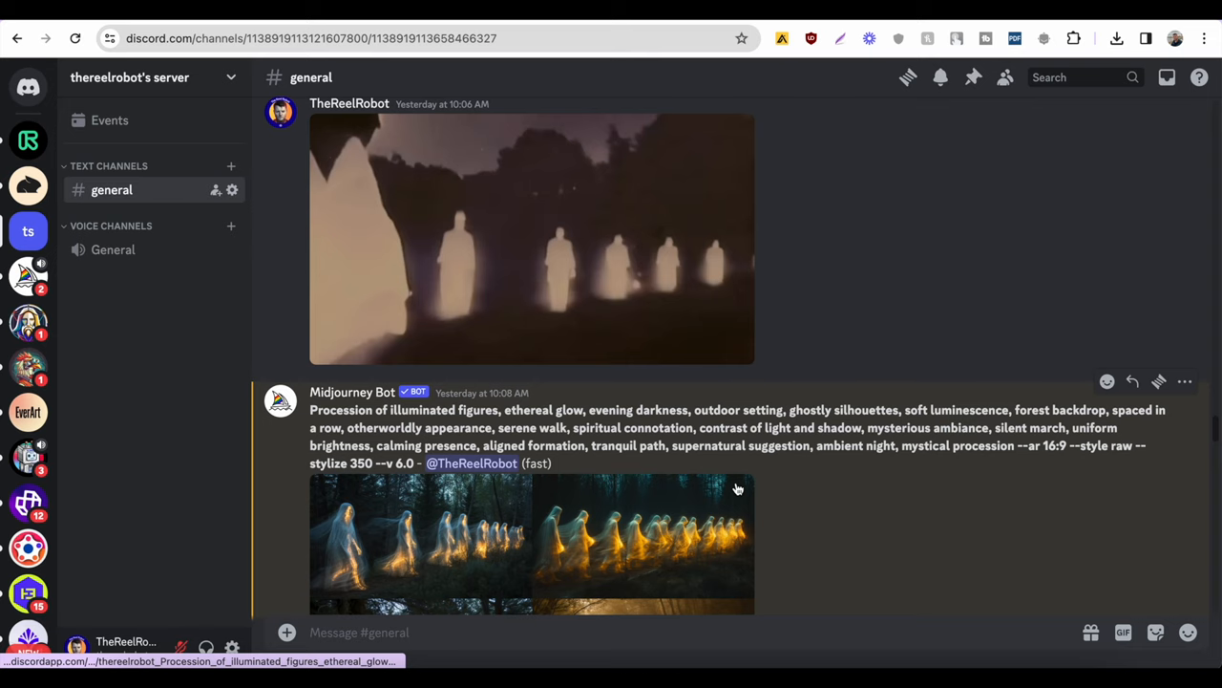
- Copy the web address of the enlarged ghostly figures image
{"action": "scroll", "scroll_direction": "down", "scroll_amount": 3}
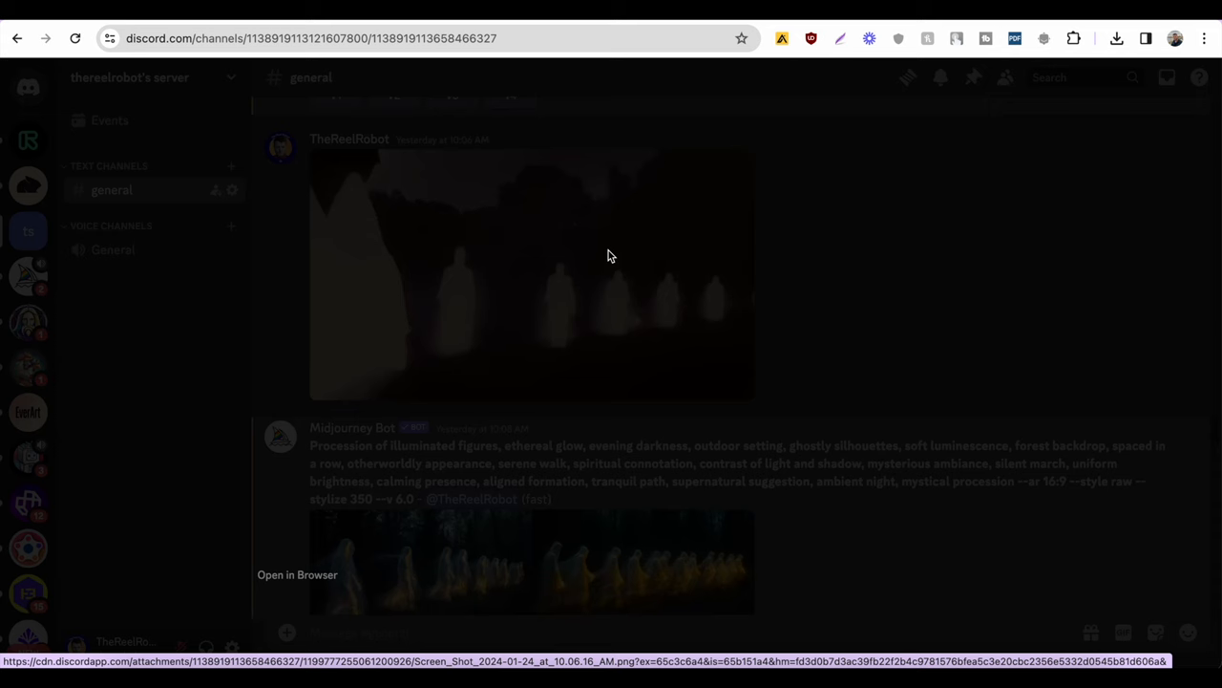
{"action": "right_click", "coordinate": [611, 268]}
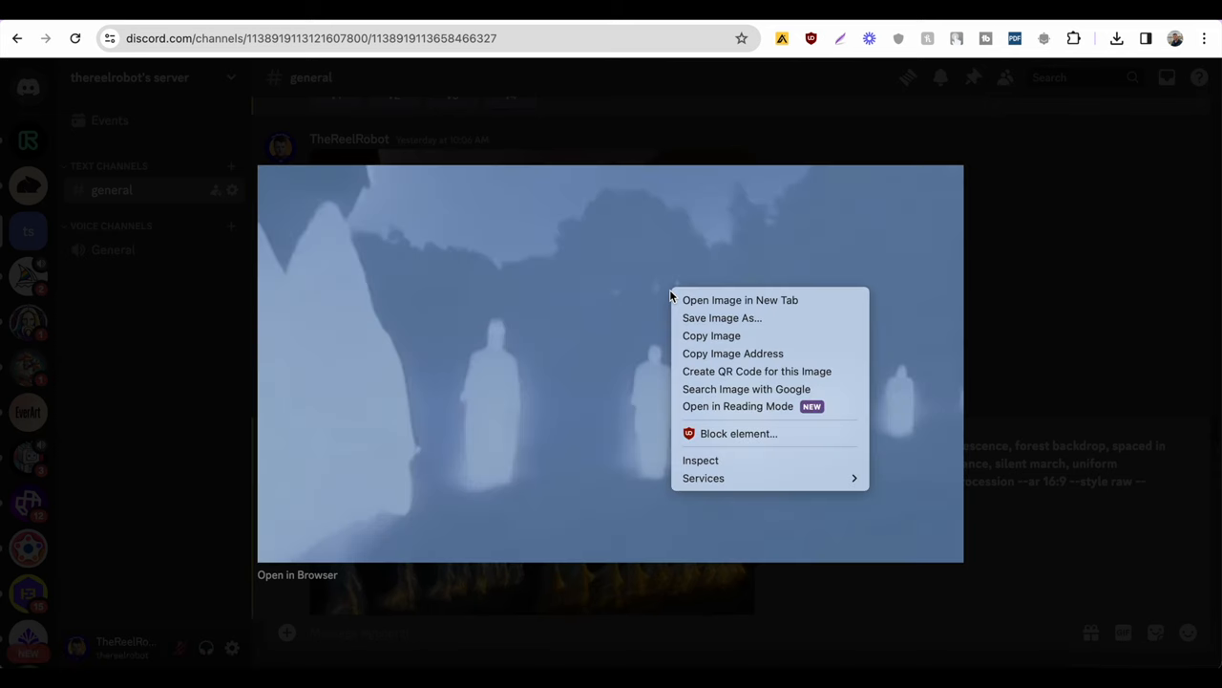
{"action": "mouse_move", "coordinate": [733, 353]}
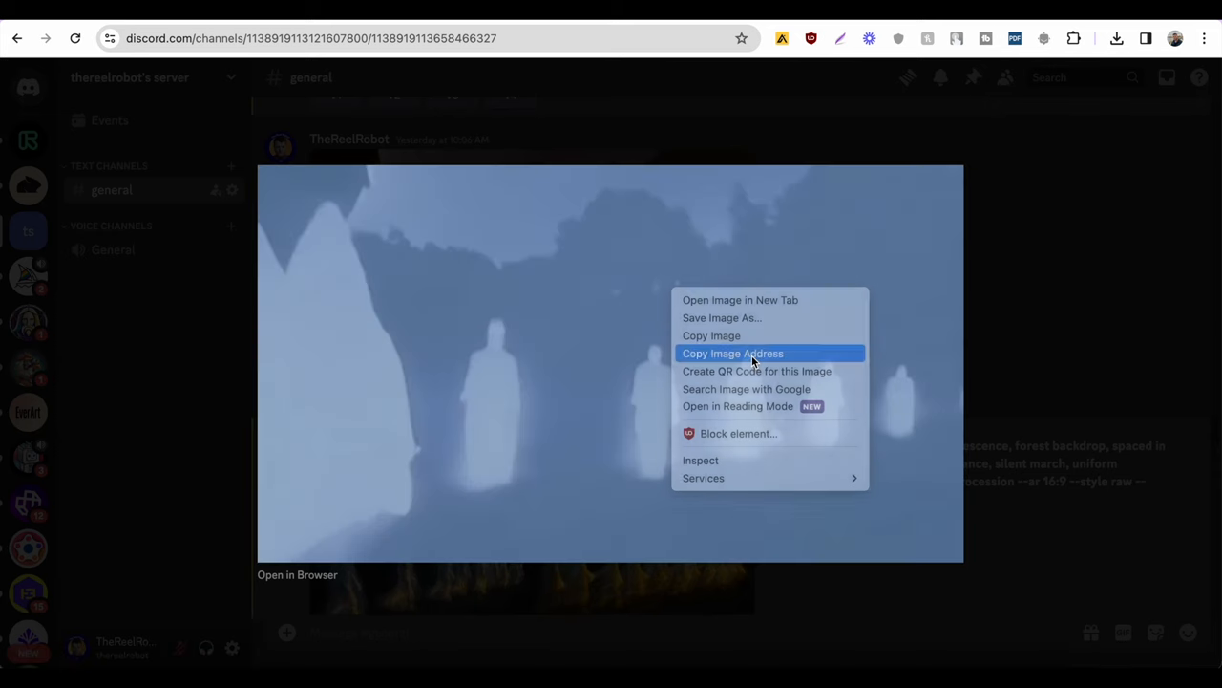
{"action": "left_click", "coordinate": [733, 353]}
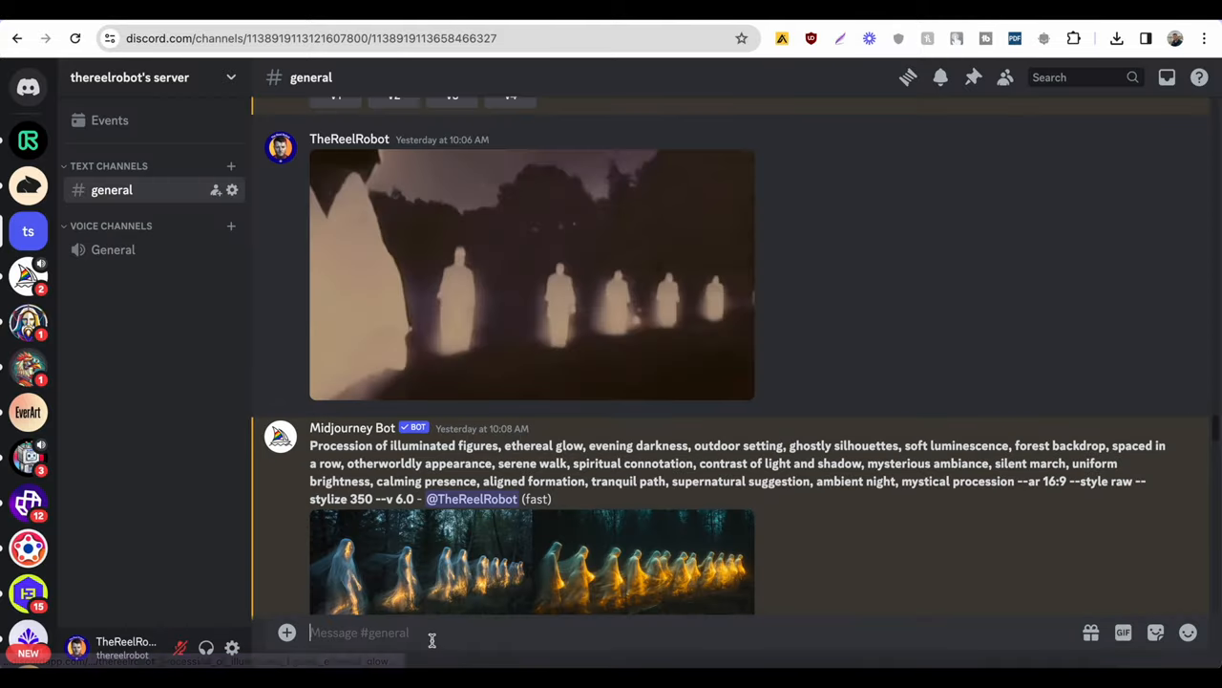
- Start an /imagine command with the copied image link as the prompt's reference
{"action": "type", "text": "/imag"}
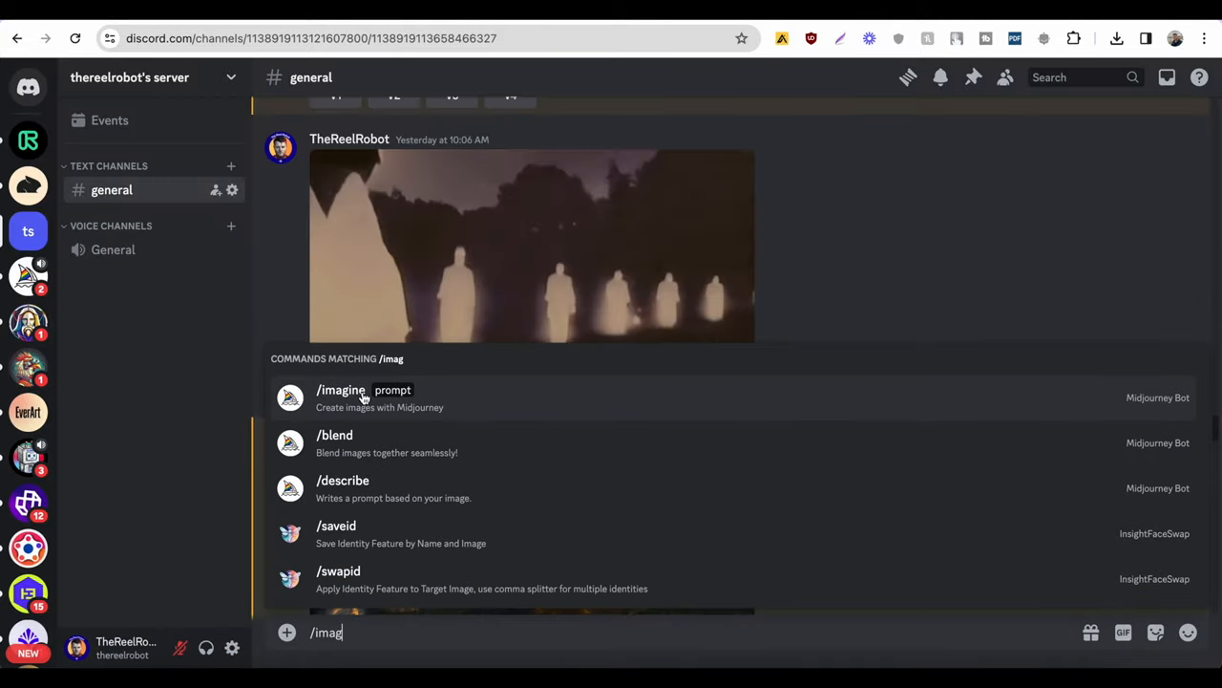
{"action": "left_click", "coordinate": [340, 390]}
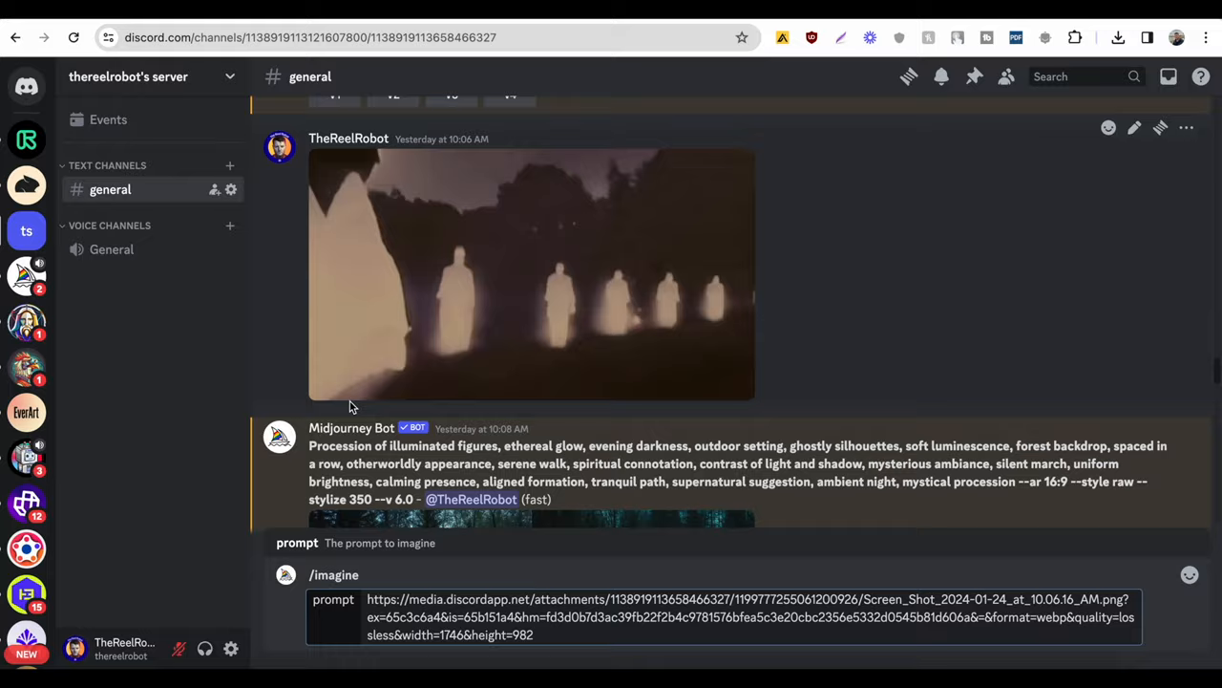
{"action": "type", "text": "NOW ENTER YOUR"}
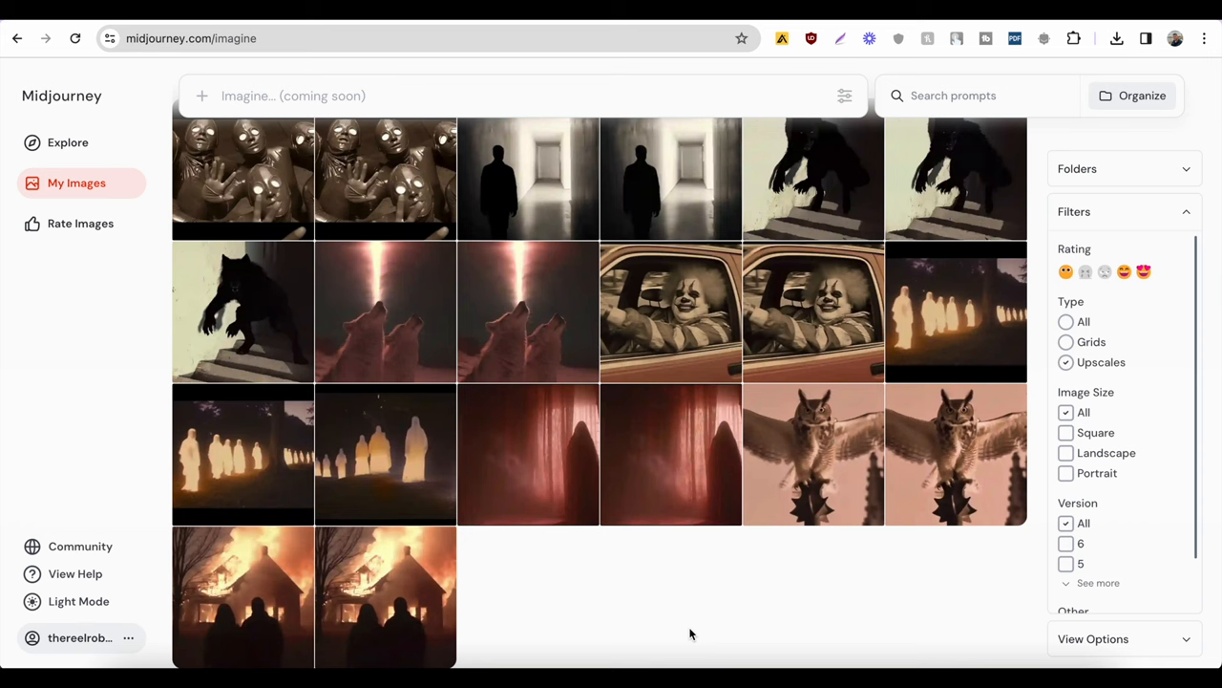
{"action": "mouse_move", "coordinate": [506, 571]}
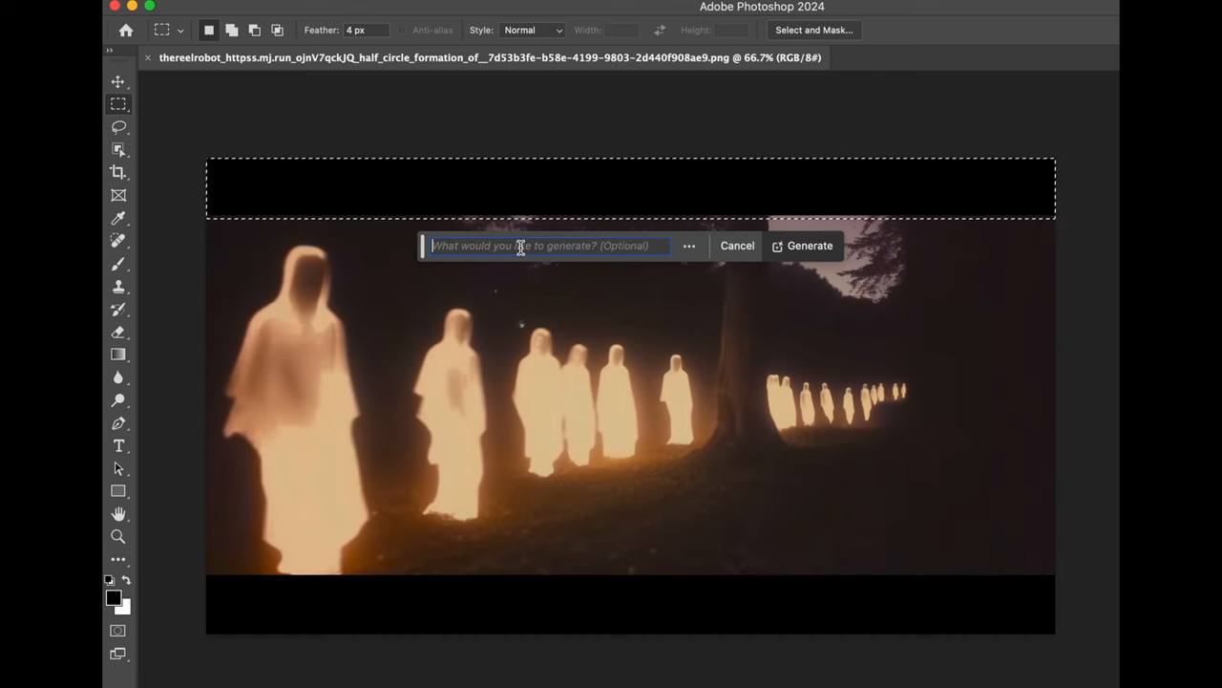
- Generatively fill the selected empty band above the glowing procession image
{"action": "left_click", "coordinate": [810, 245]}
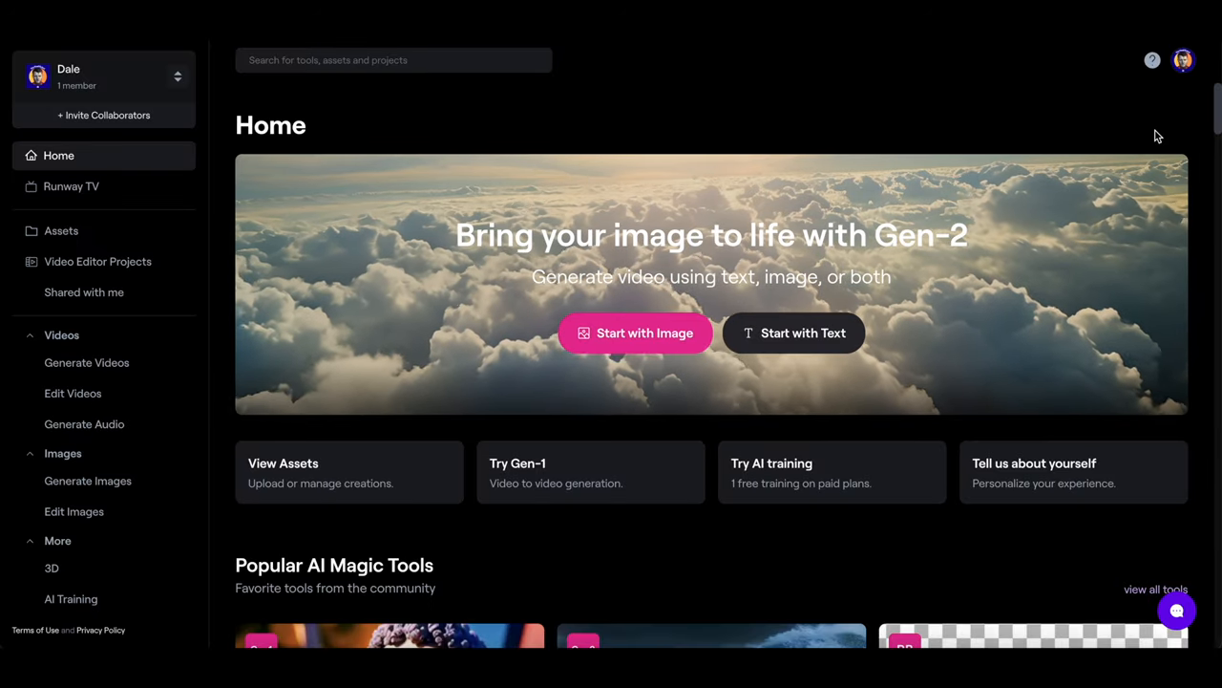
- Upload the masked-figure image, save a Zoom 3.5 camera motion and generate the 4s Gen-2 video
{"action": "left_click", "coordinate": [634, 332]}
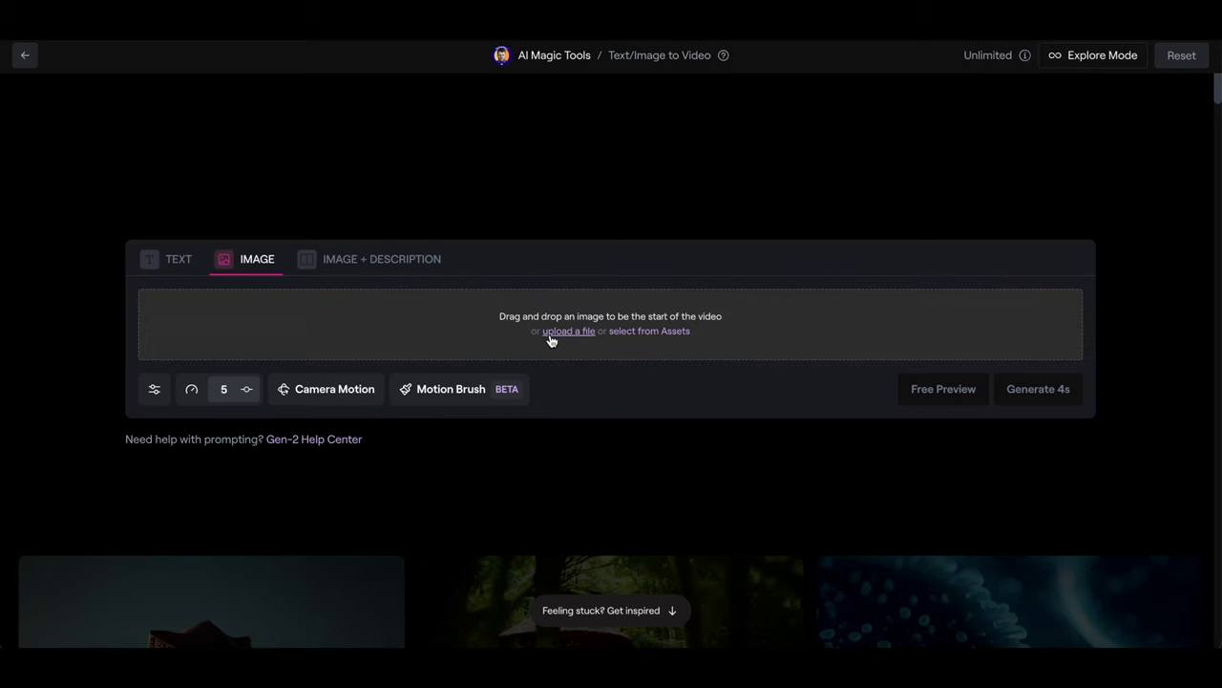
{"action": "left_click", "coordinate": [324, 390]}
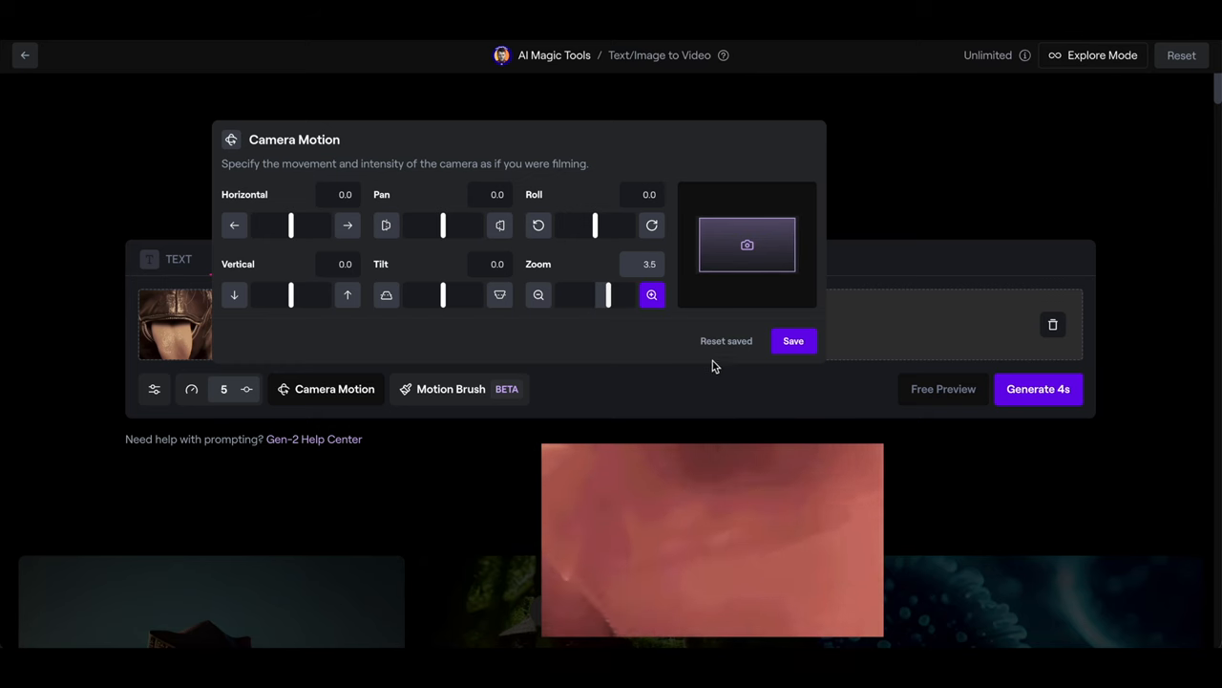
{"action": "left_click", "coordinate": [793, 340]}
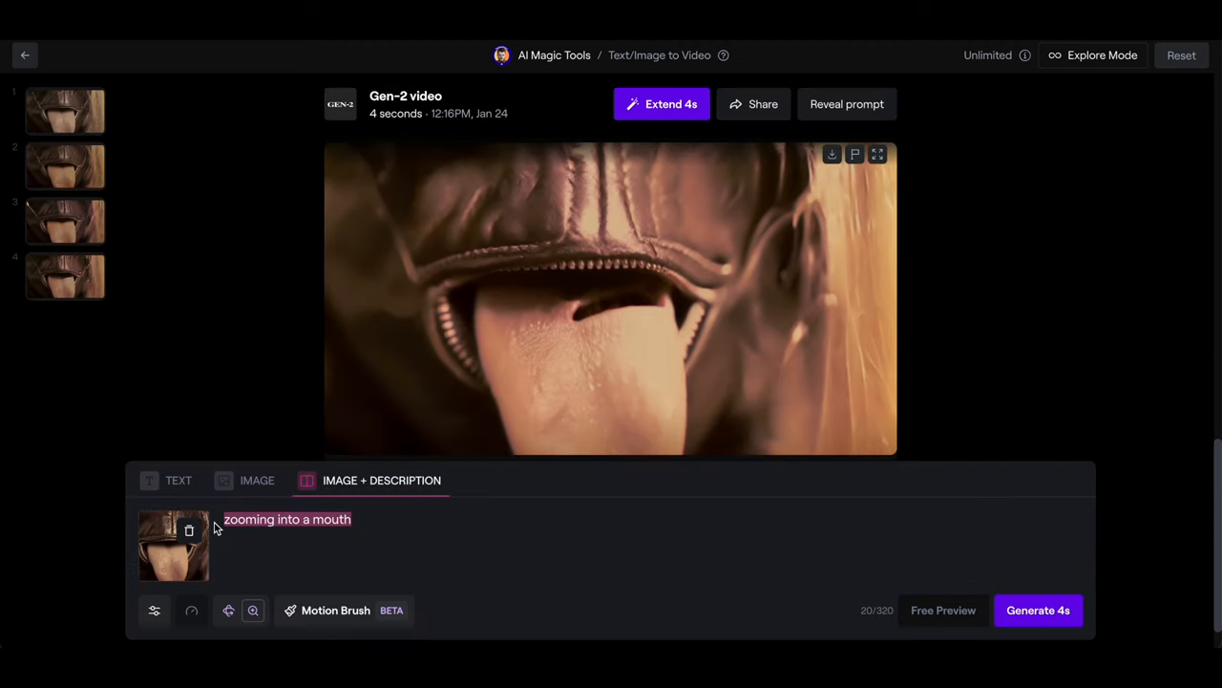
{"action": "left_click", "coordinate": [611, 296]}
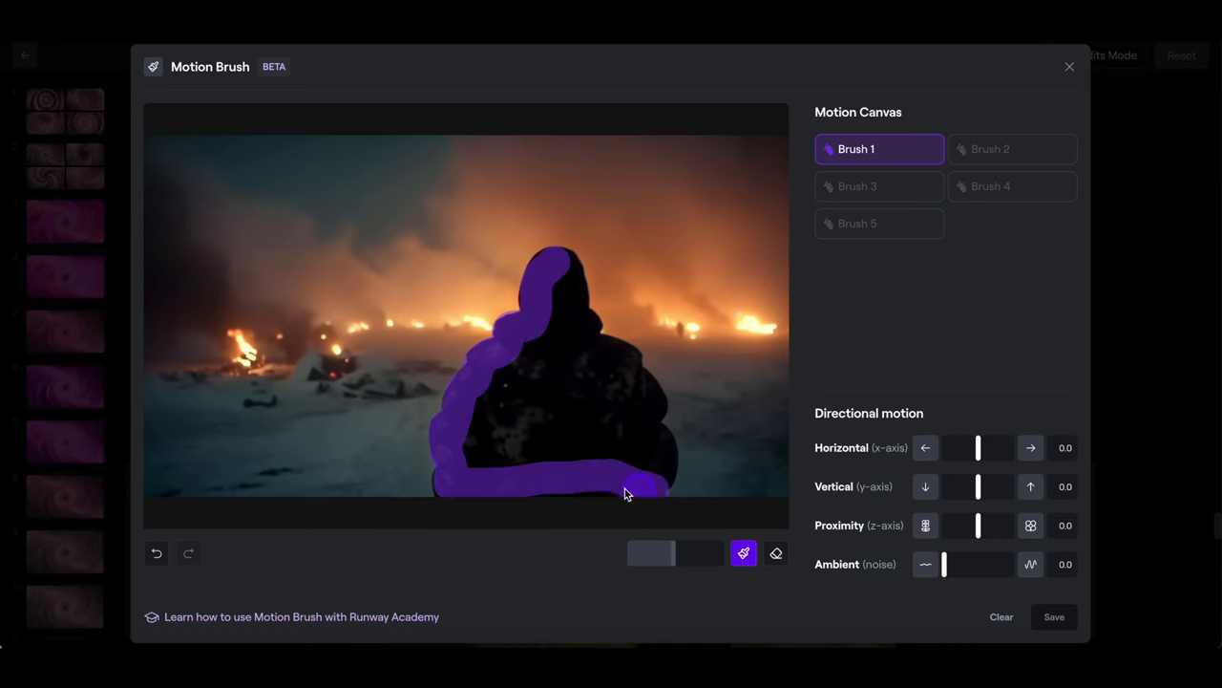
- Paint the hooded figure with Brush 1 and the horizon fires with Brush 2 in Motion Brush
{"action": "left_click_drag", "start_coordinate": [627, 492], "coordinate": [481, 435]}
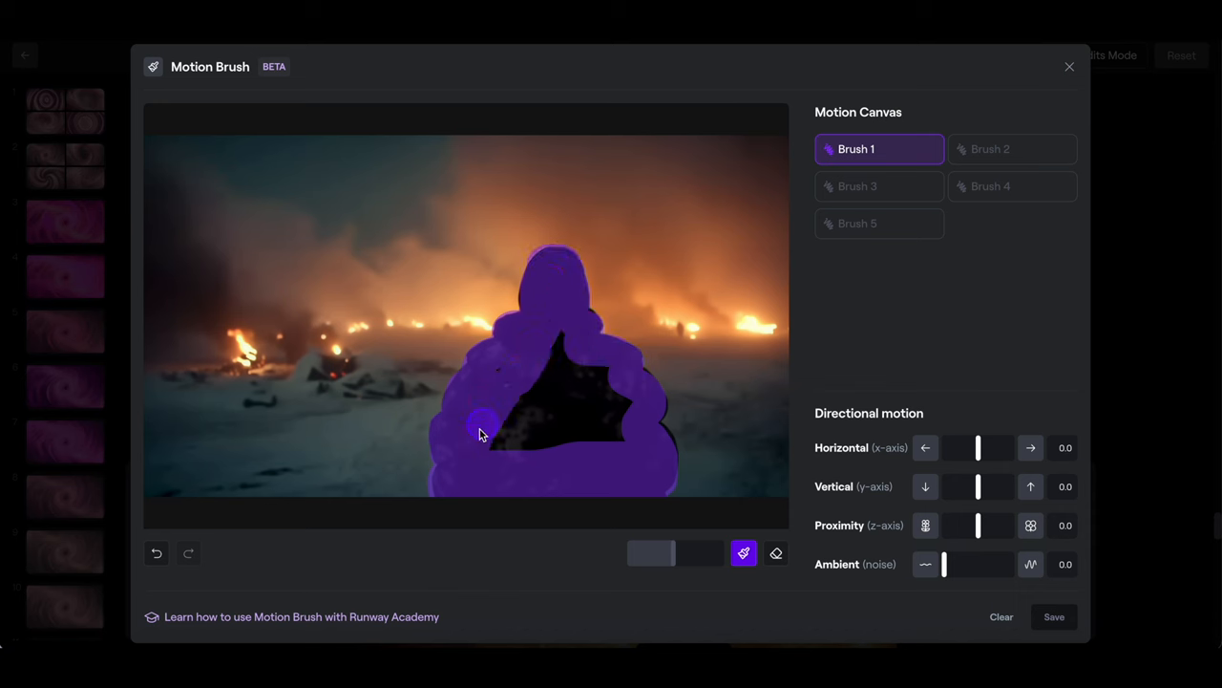
{"action": "left_click", "coordinate": [1012, 149]}
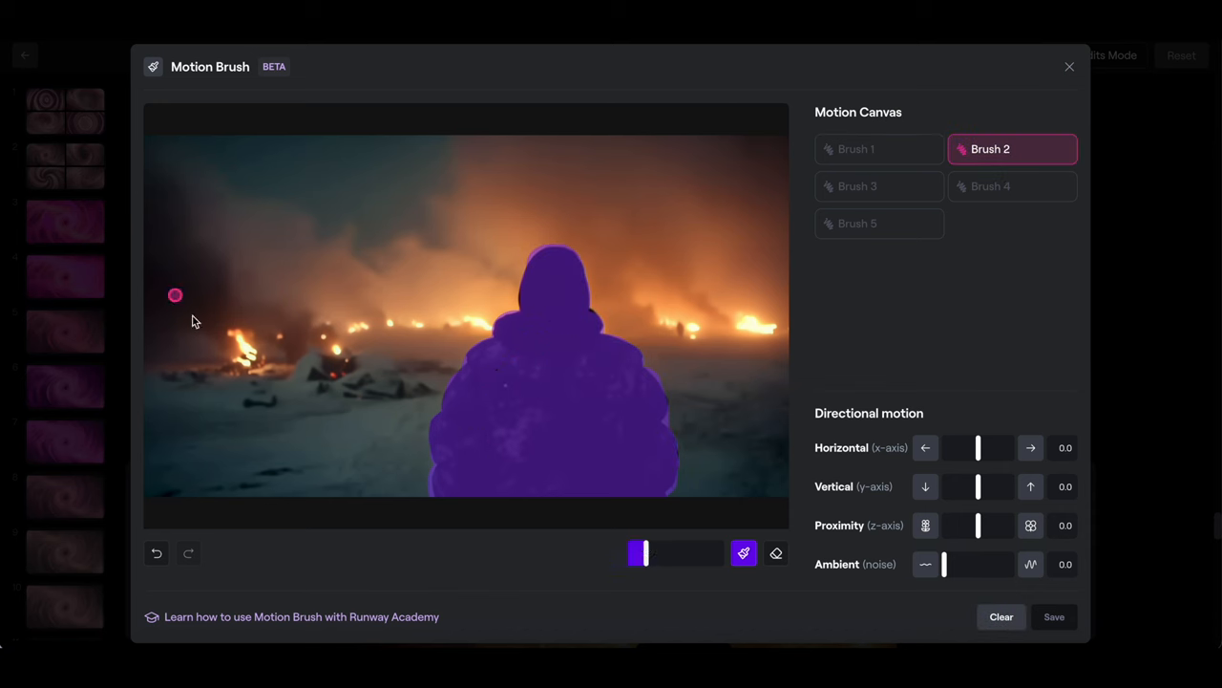
{"action": "left_click_drag", "start_coordinate": [176, 294], "coordinate": [743, 333]}
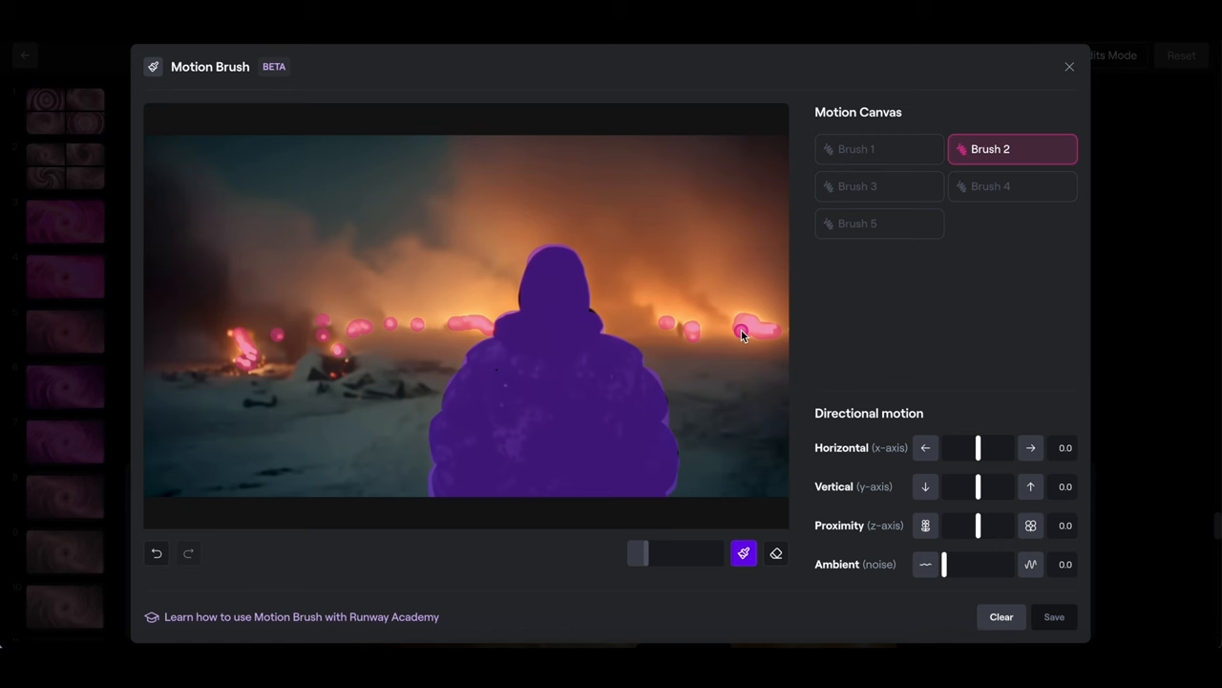
{"action": "left_click", "coordinate": [879, 187]}
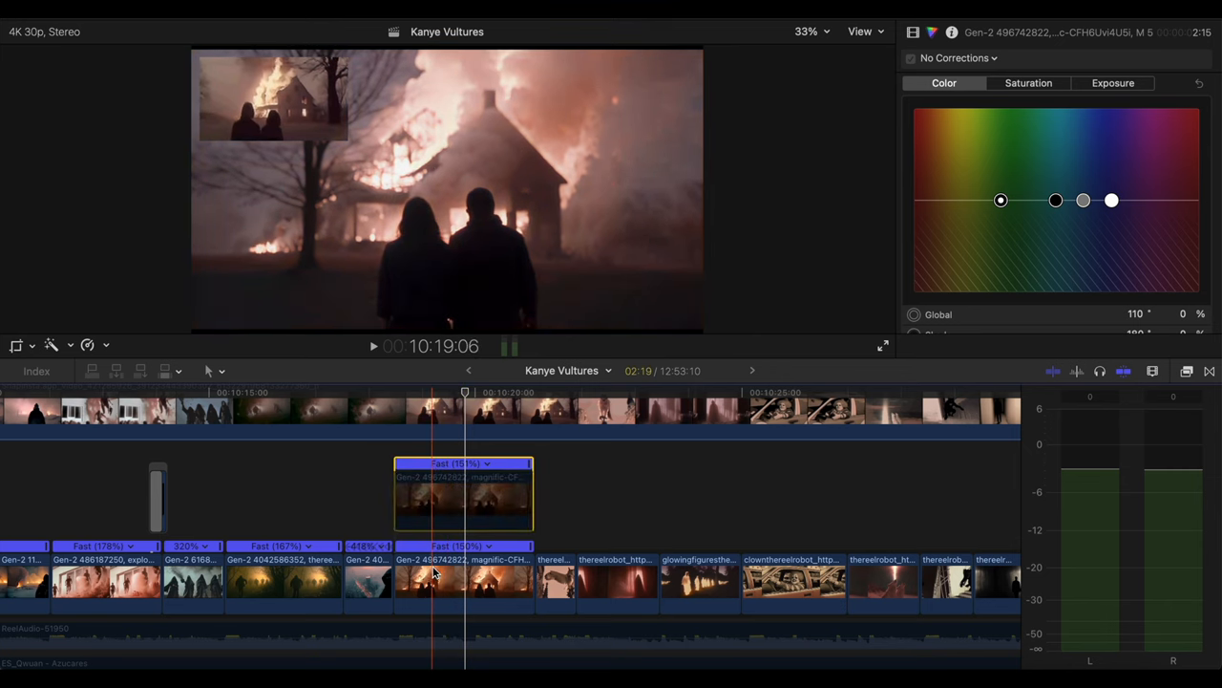
- Adjust Color and Exposure pucks on the burning house clip, then add Film Grain to the tongue clip
{"action": "left_click", "coordinate": [462, 573]}
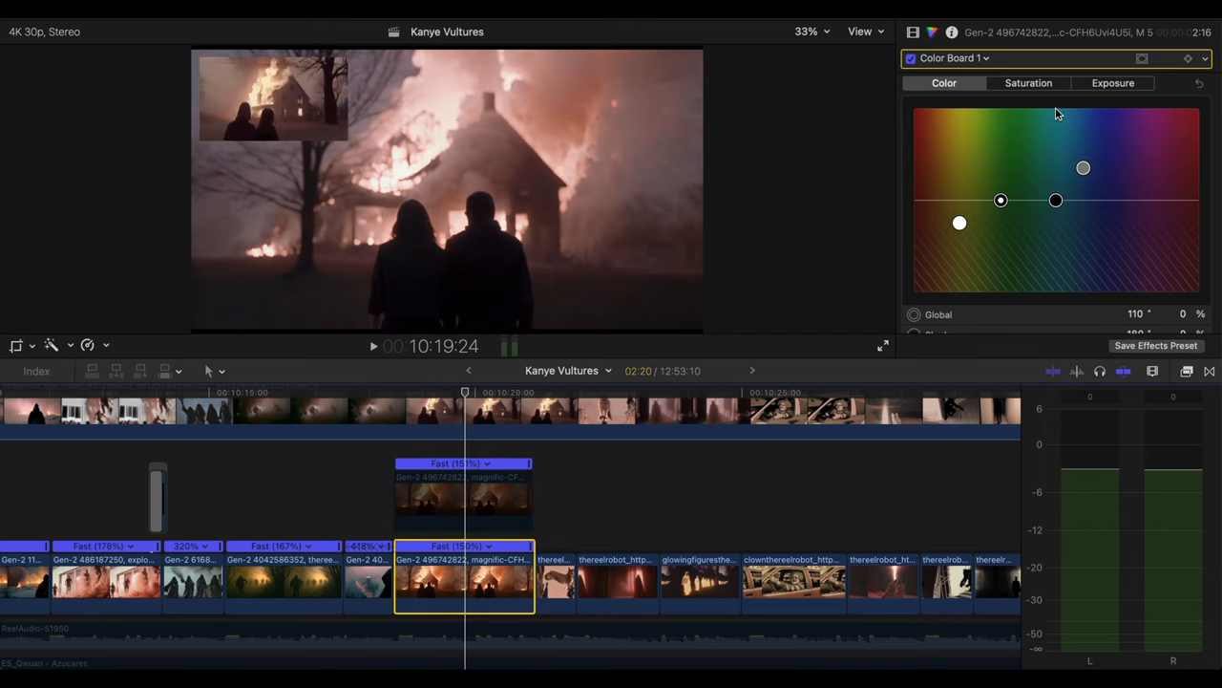
{"action": "left_click", "coordinate": [1112, 84]}
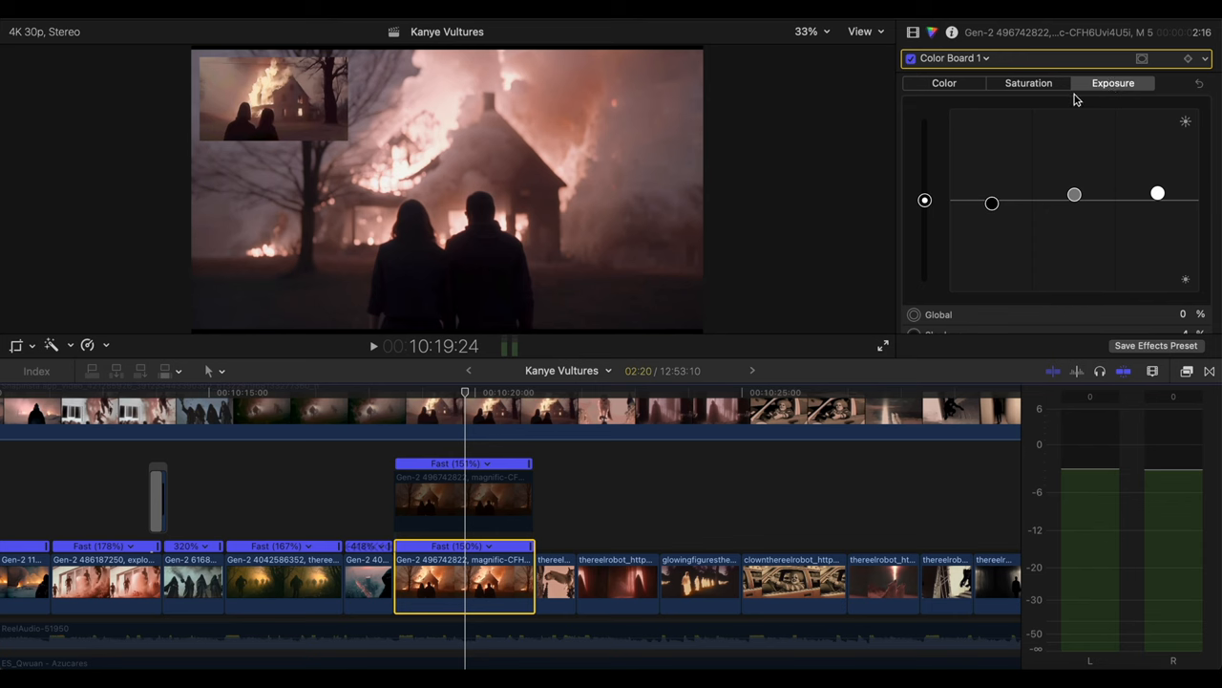
{"action": "left_click", "coordinate": [1027, 84]}
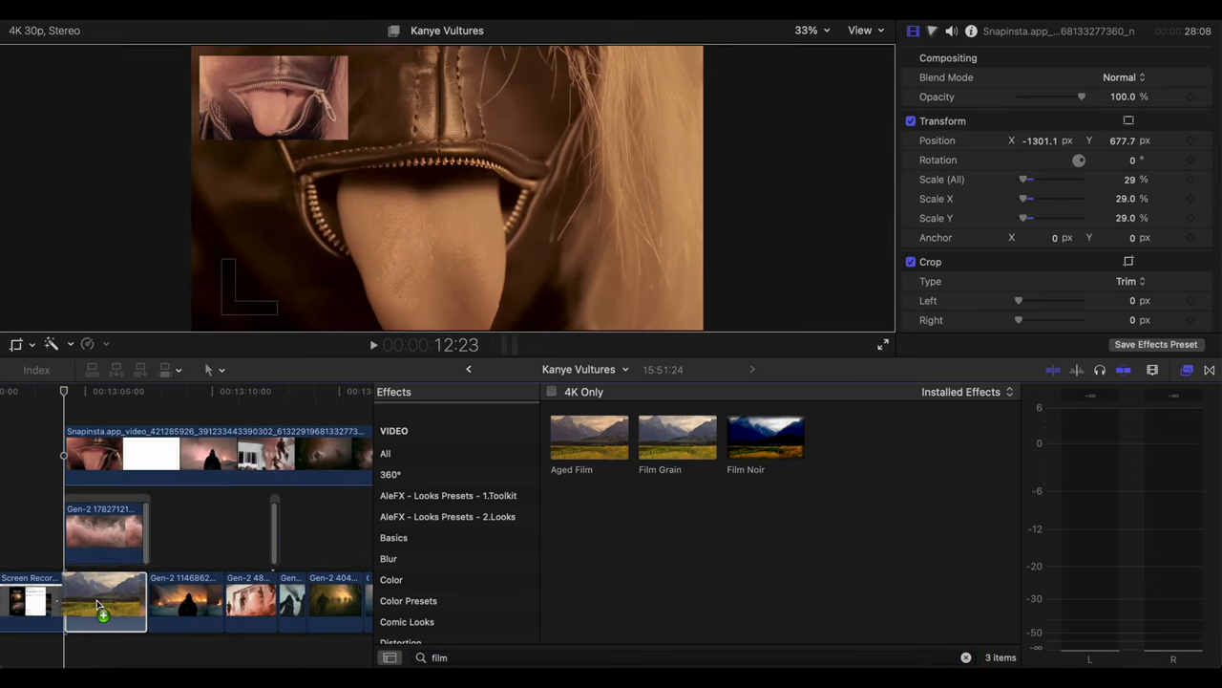
{"action": "left_click", "coordinate": [105, 600]}
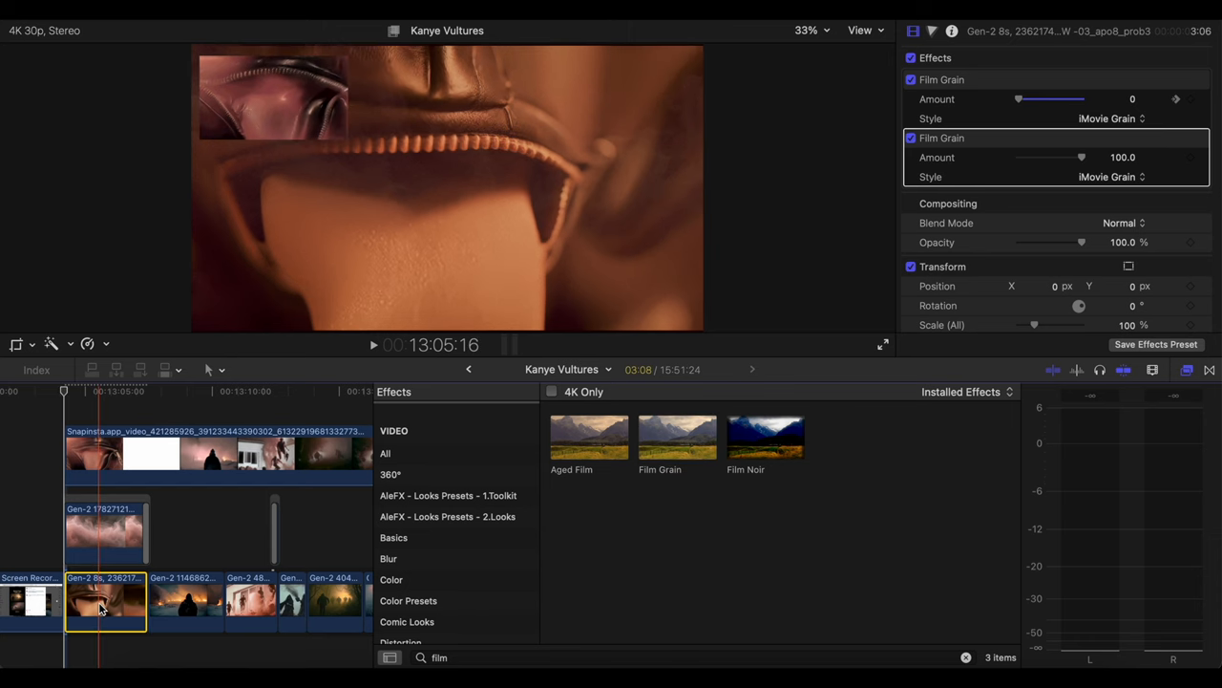